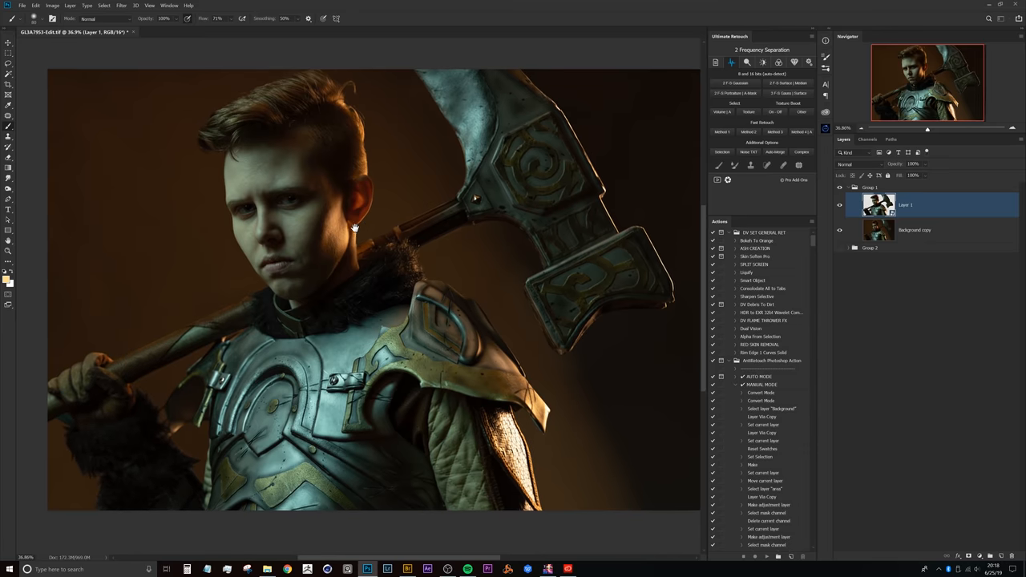
# Reposition the warrior portrait in the view to inspect the cutout
pyautogui.moveTo(354, 228); pyautogui.dragTo(361, 247)
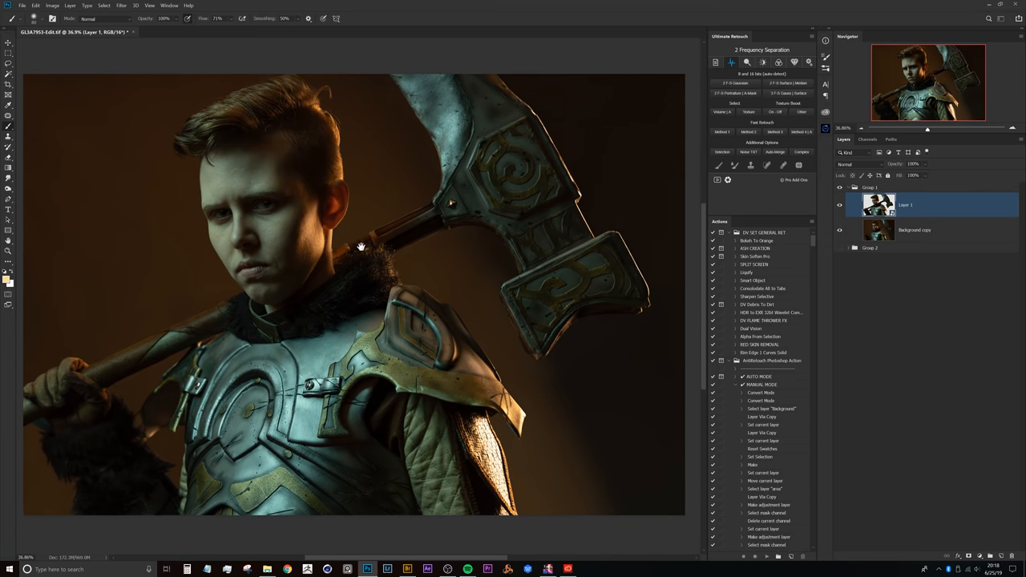
pyautogui.moveTo(360, 247); pyautogui.dragTo(337, 266)
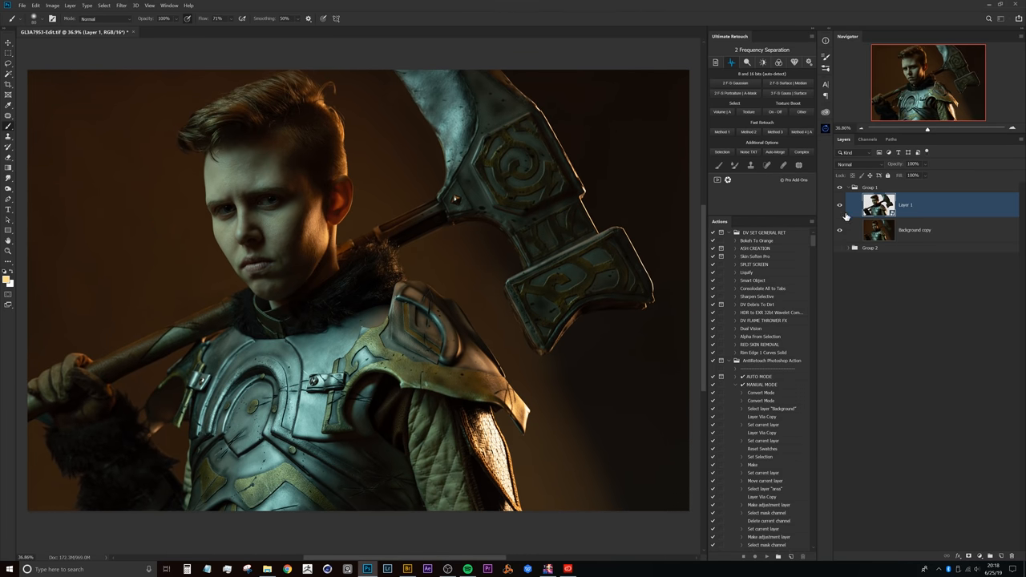
pyautogui.moveTo(279, 263)
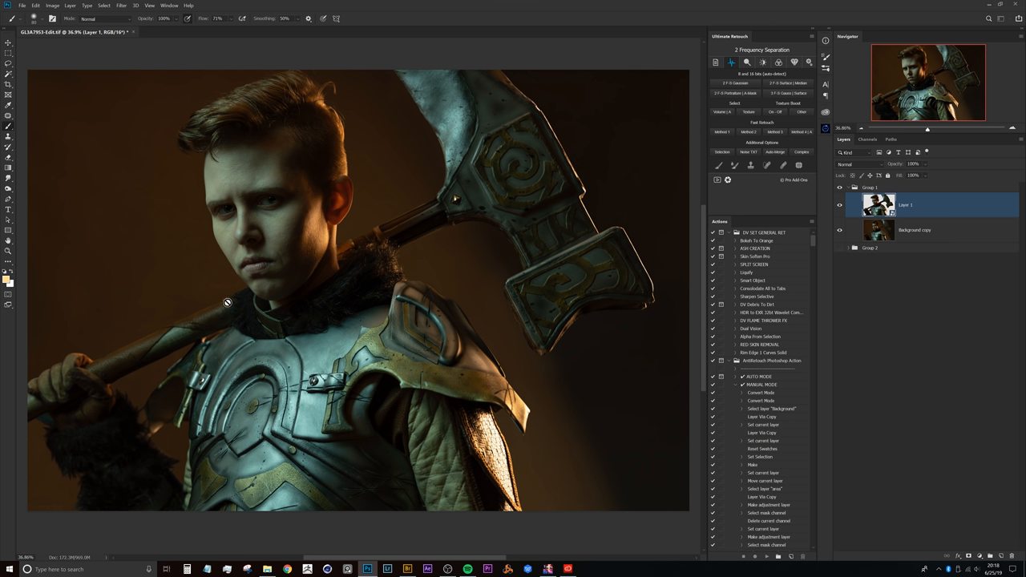
pyautogui.moveTo(215, 253)
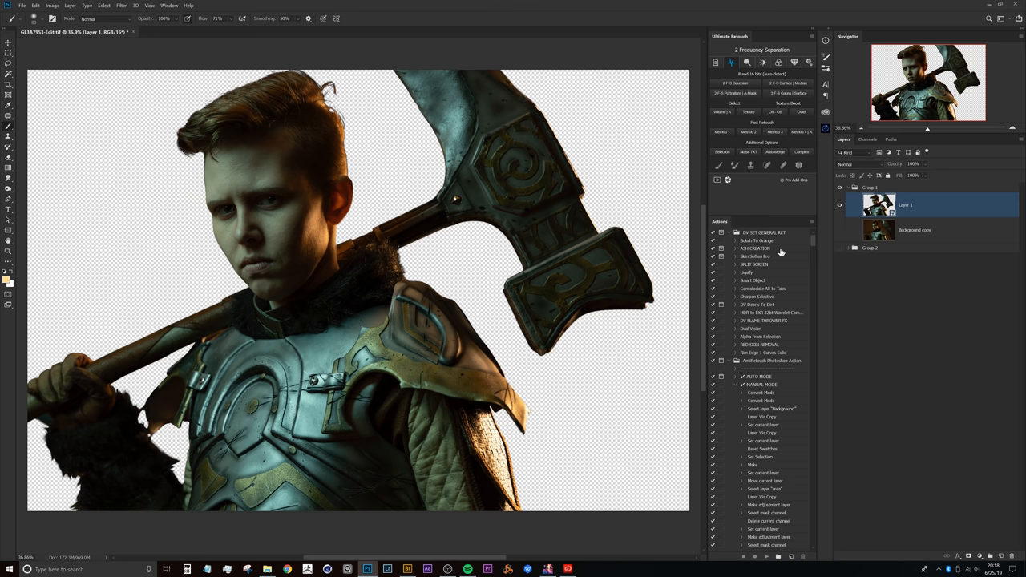
pyautogui.moveTo(417, 238)
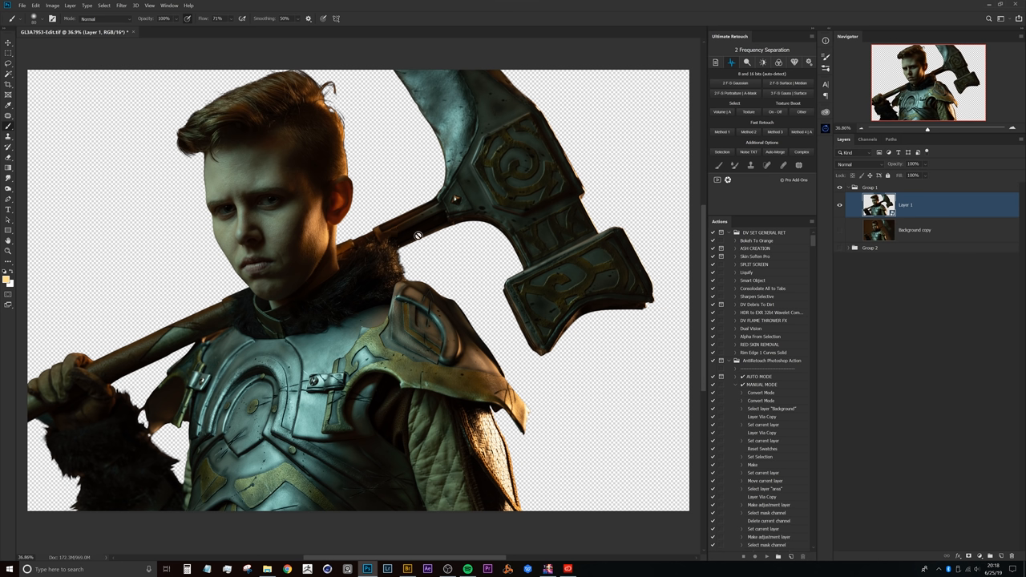
pyautogui.moveTo(372, 274)
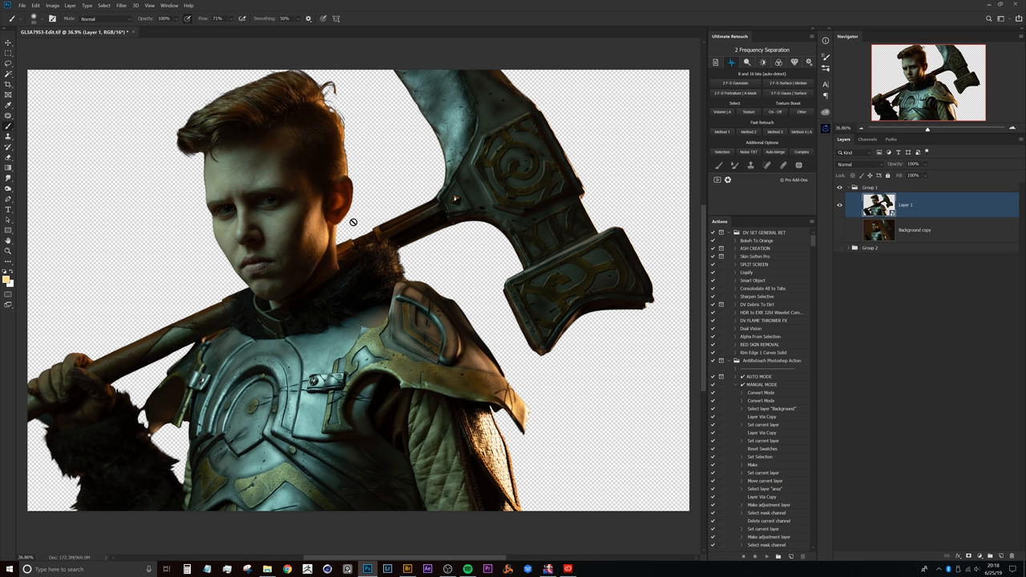
pyautogui.moveTo(343, 234)
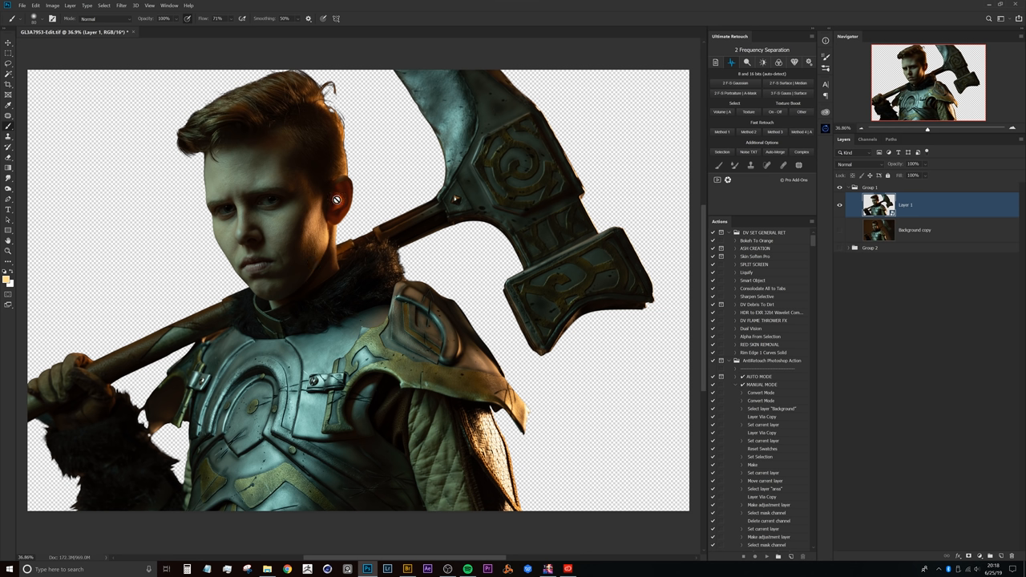
pyautogui.moveTo(372, 252)
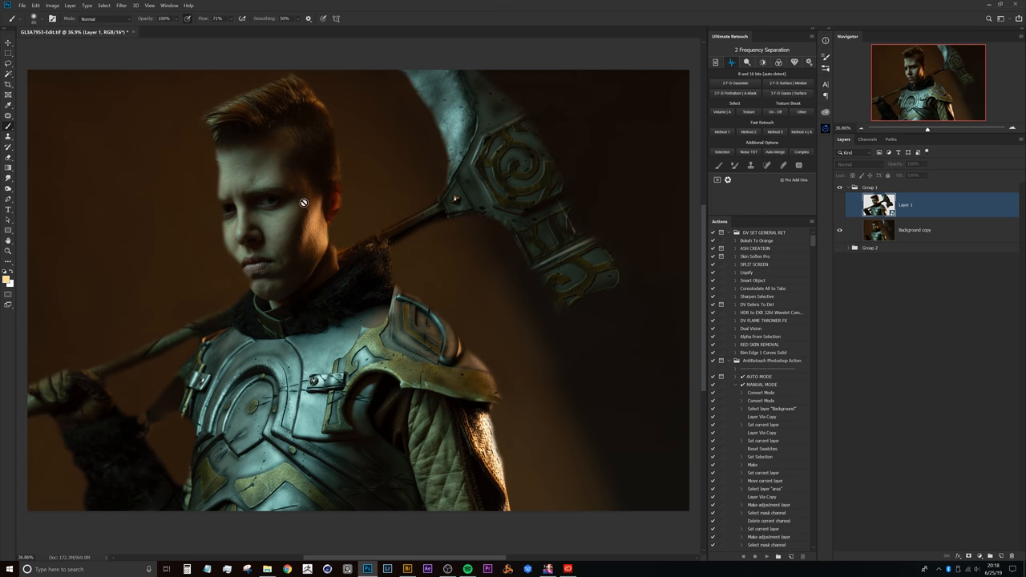
pyautogui.moveTo(306, 275)
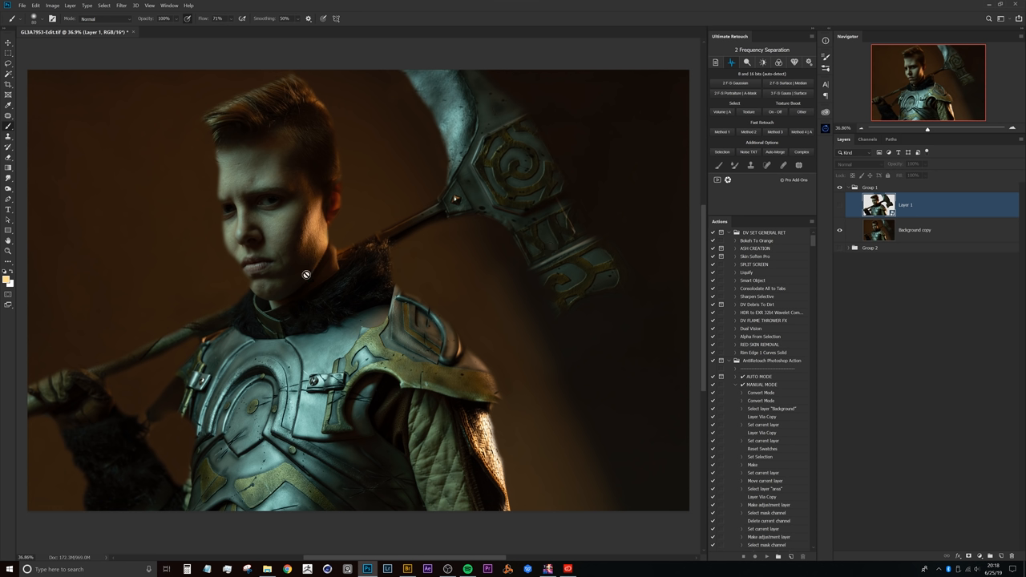
pyautogui.moveTo(260, 289)
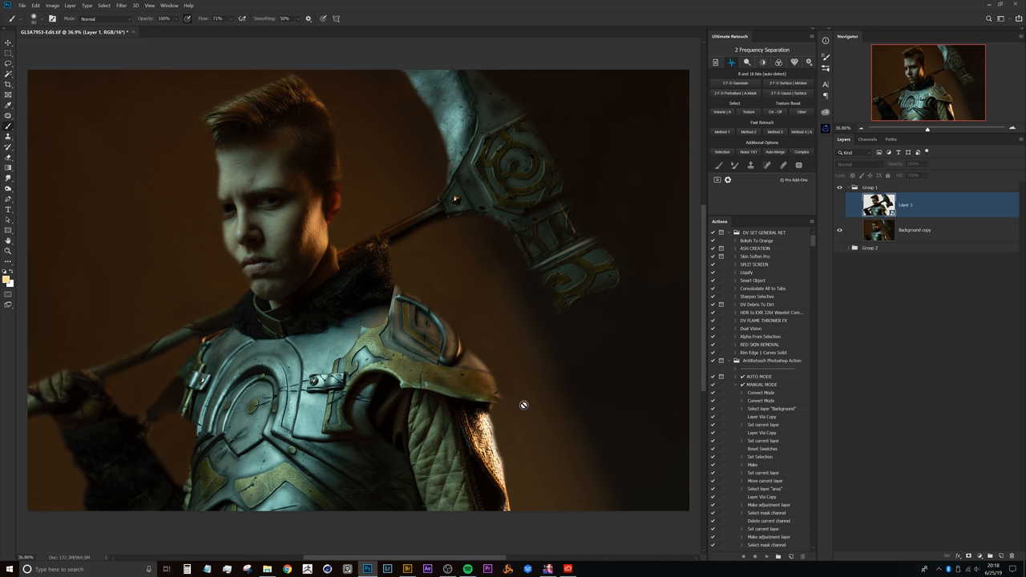
pyautogui.moveTo(446, 256)
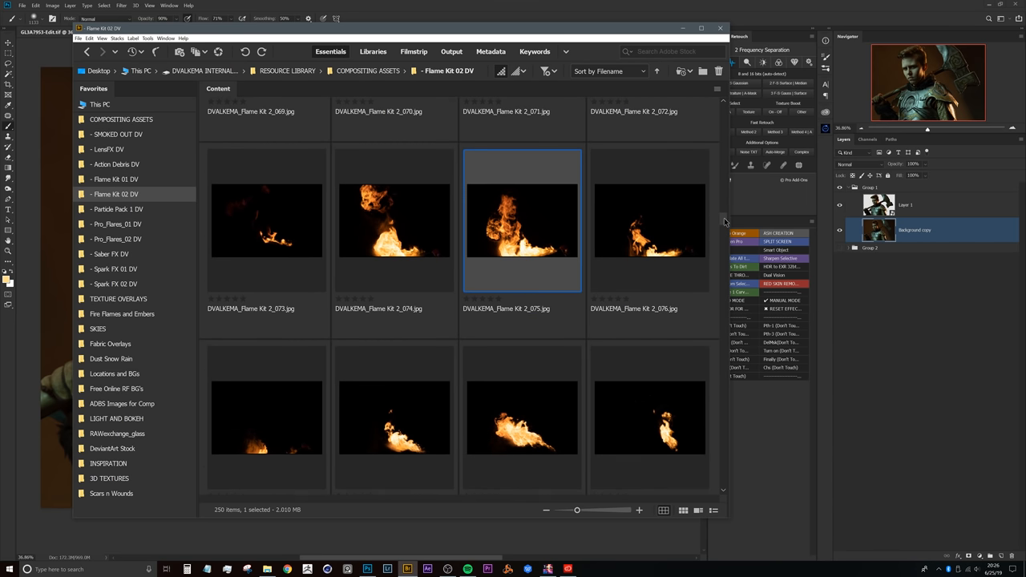
# Scroll through the Flame Kit 02 DV thumbnails to find a large flame JPG
pyautogui.scroll(-3)
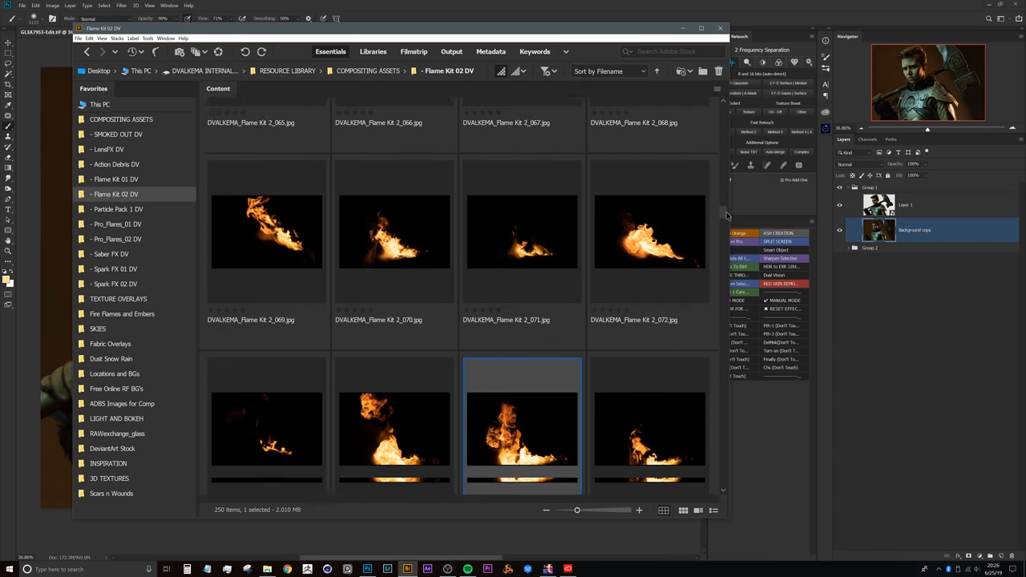
pyautogui.scroll(-3)
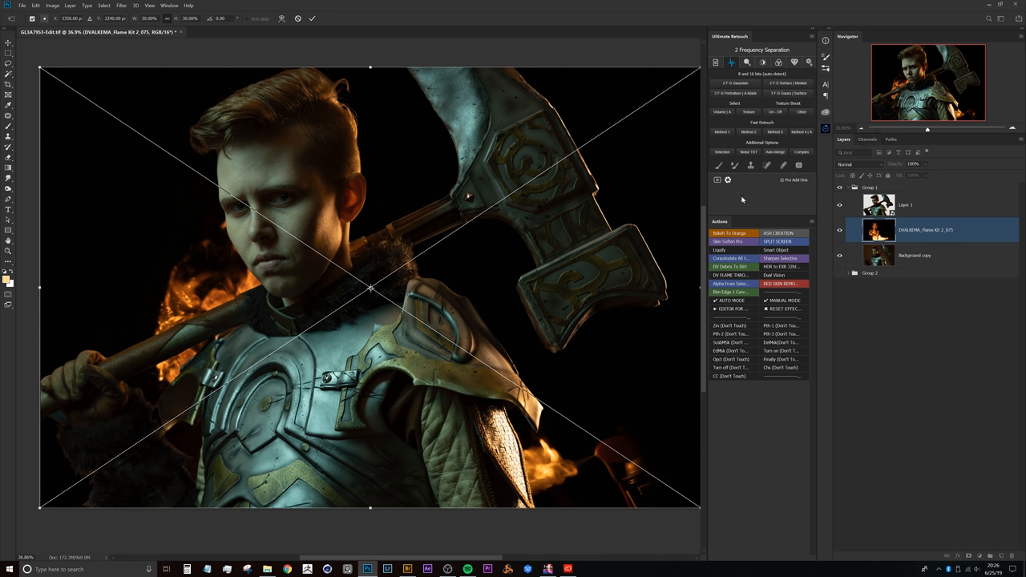
pyautogui.moveTo(837, 170)
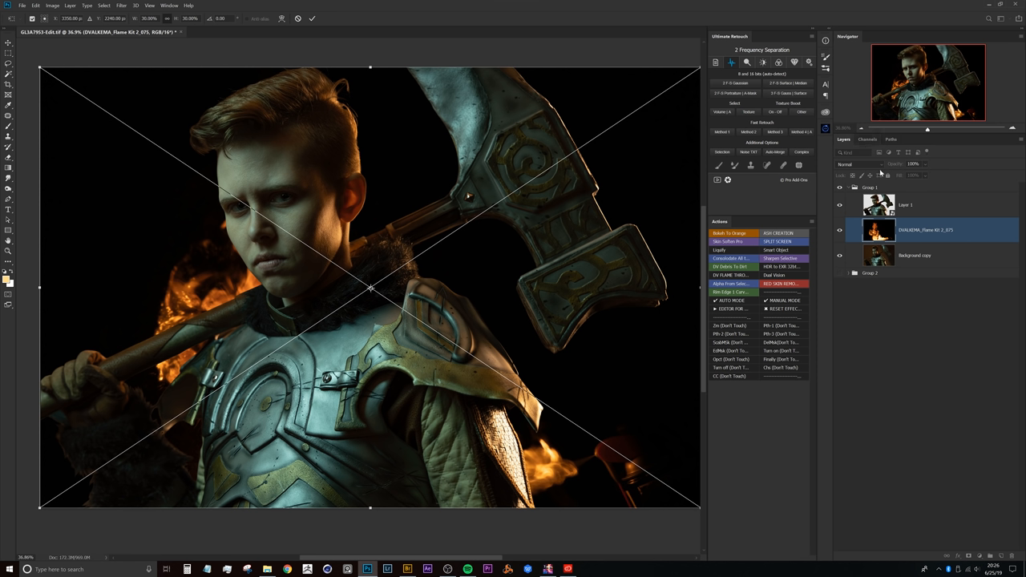
# Blend the flame layer into the portrait, select the blank layer and add a Curves adjustment
pyautogui.click(858, 160)
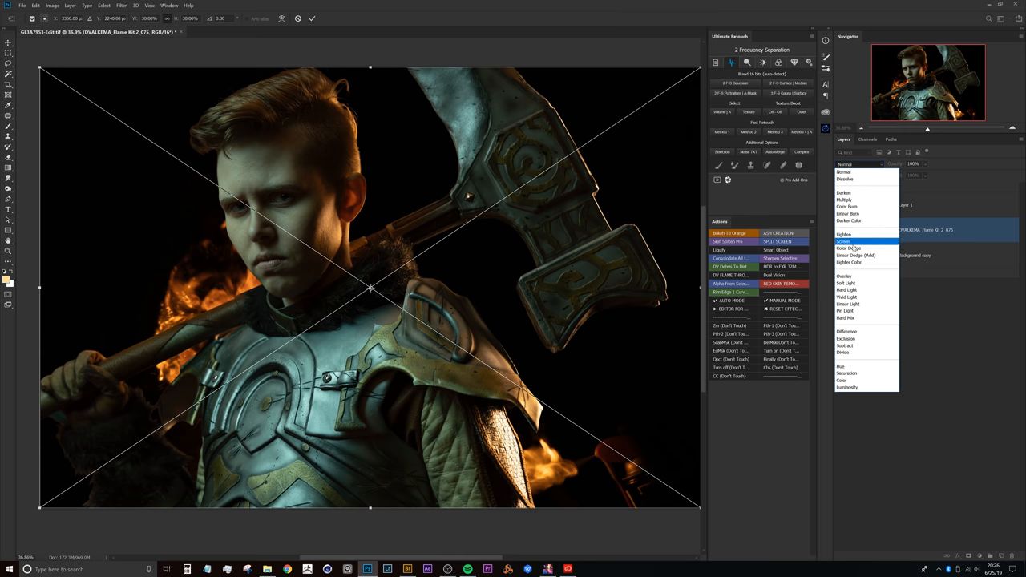
pyautogui.click(853, 240)
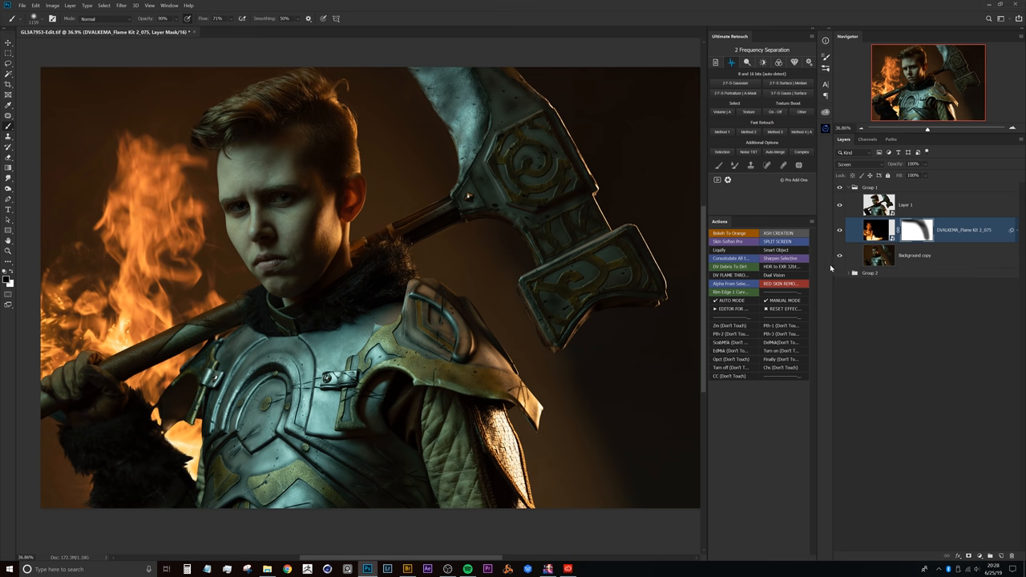
pyautogui.click(905, 205)
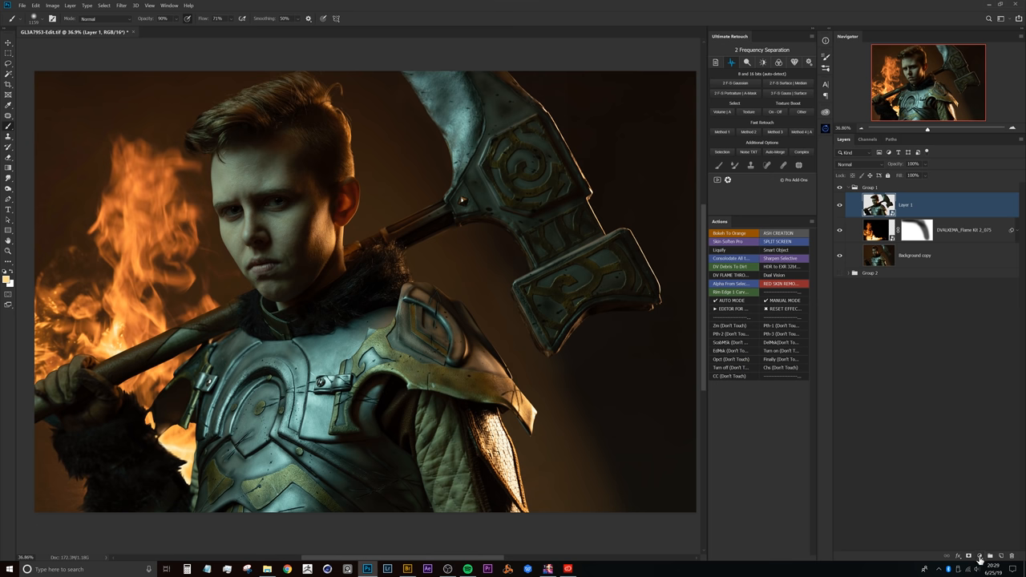
pyautogui.click(956, 558)
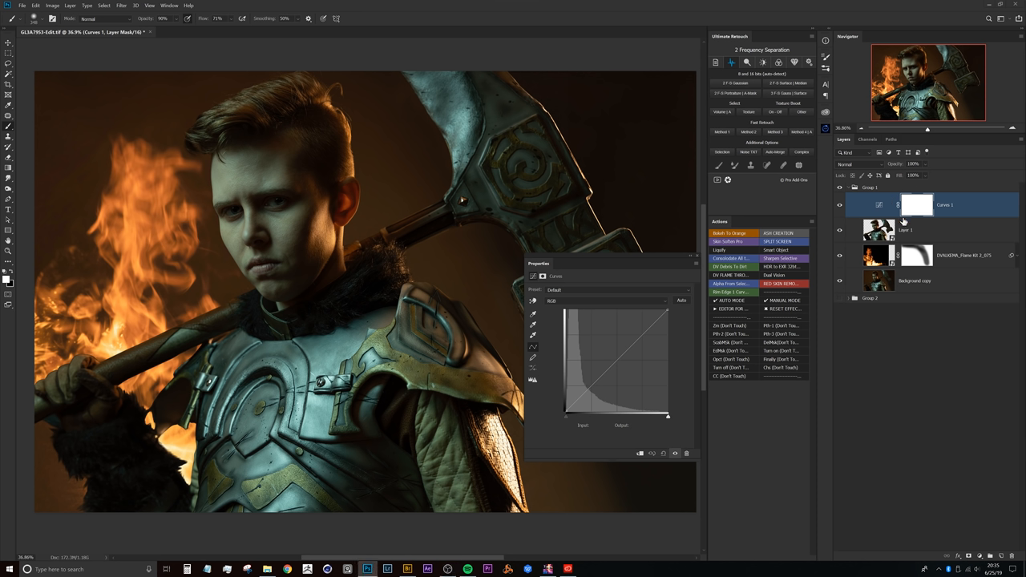
pyautogui.moveTo(882, 217)
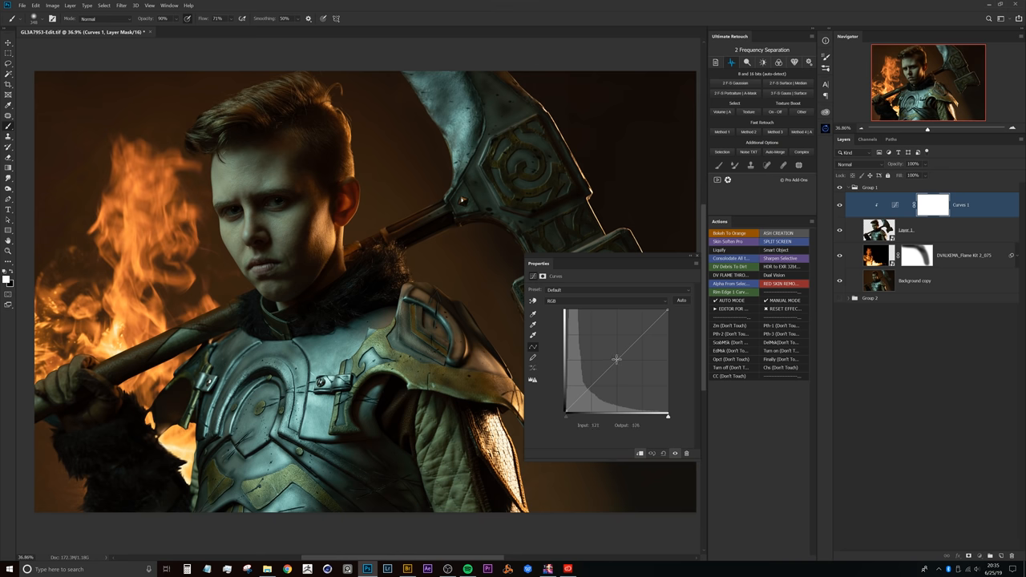
# Raise the RGB curve to brighten the image and boost the red channel for warmth
pyautogui.moveTo(618, 361); pyautogui.dragTo(629, 326)
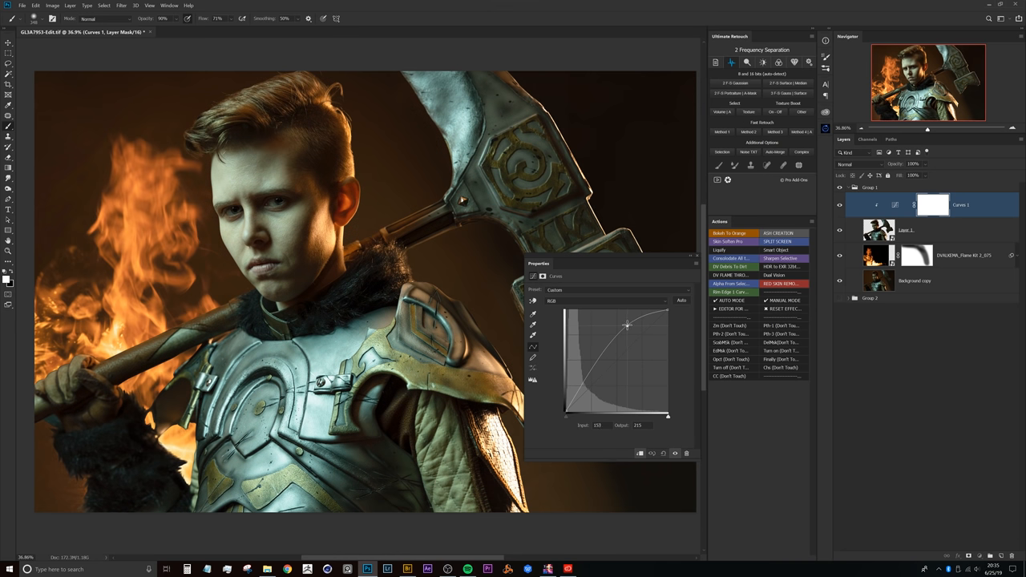
pyautogui.moveTo(628, 326); pyautogui.dragTo(625, 321)
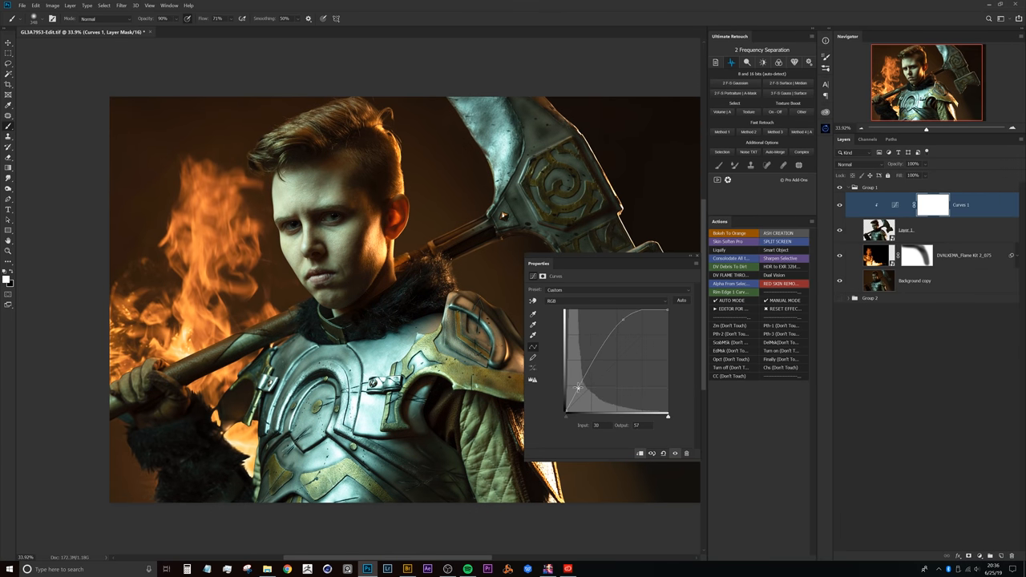
pyautogui.moveTo(580, 390); pyautogui.dragTo(577, 386)
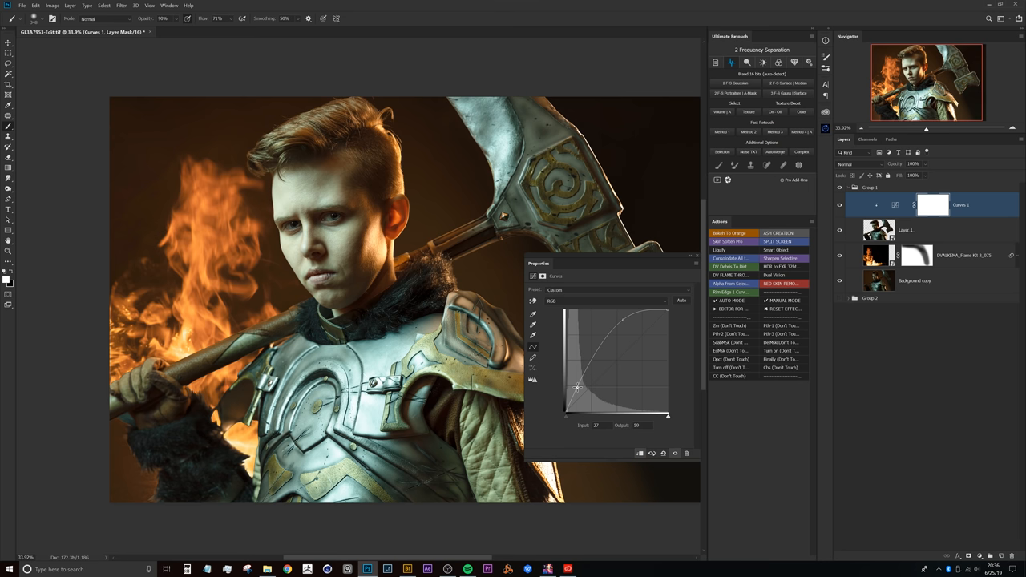
pyautogui.click(619, 300)
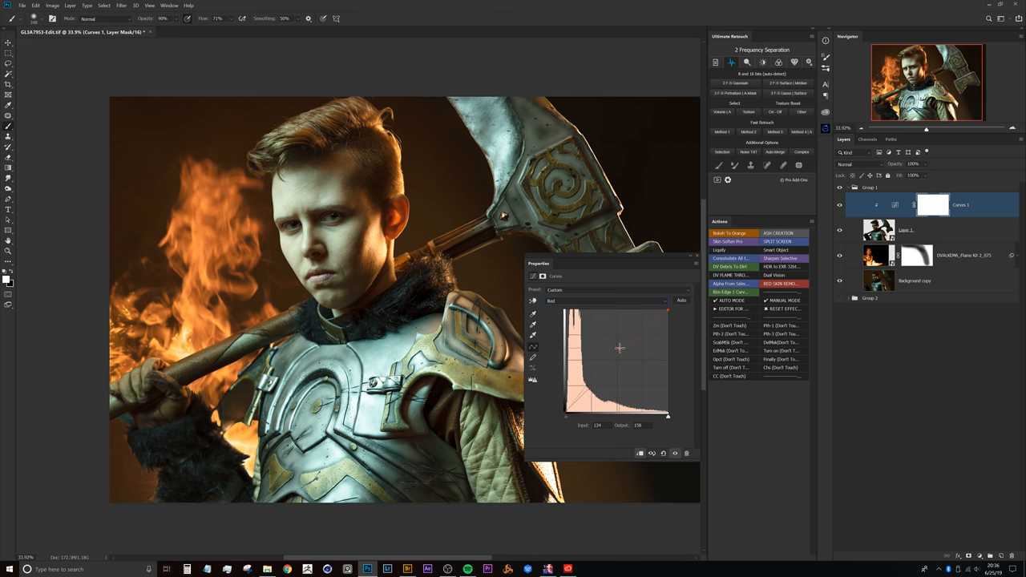
pyautogui.moveTo(619, 348); pyautogui.dragTo(624, 345)
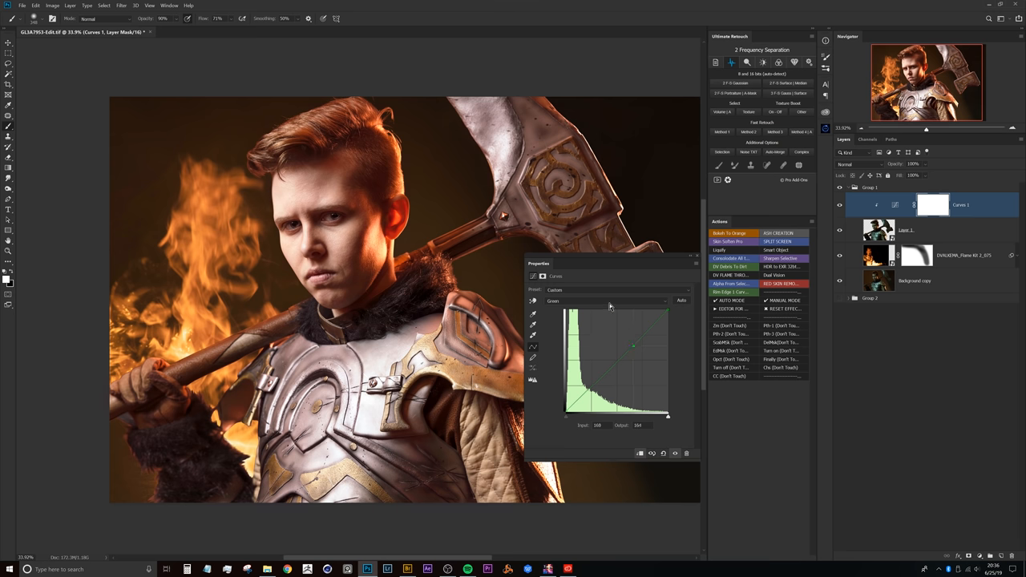
# Lower the blue channel toward gold and refine red for a fiery orange glow
pyautogui.click(609, 301)
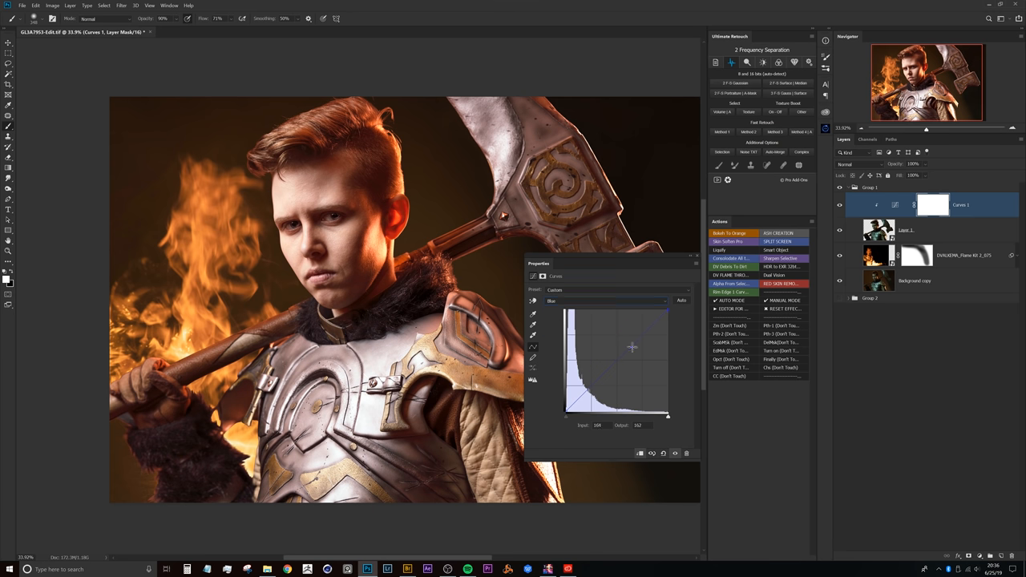
pyautogui.moveTo(632, 347); pyautogui.dragTo(635, 352)
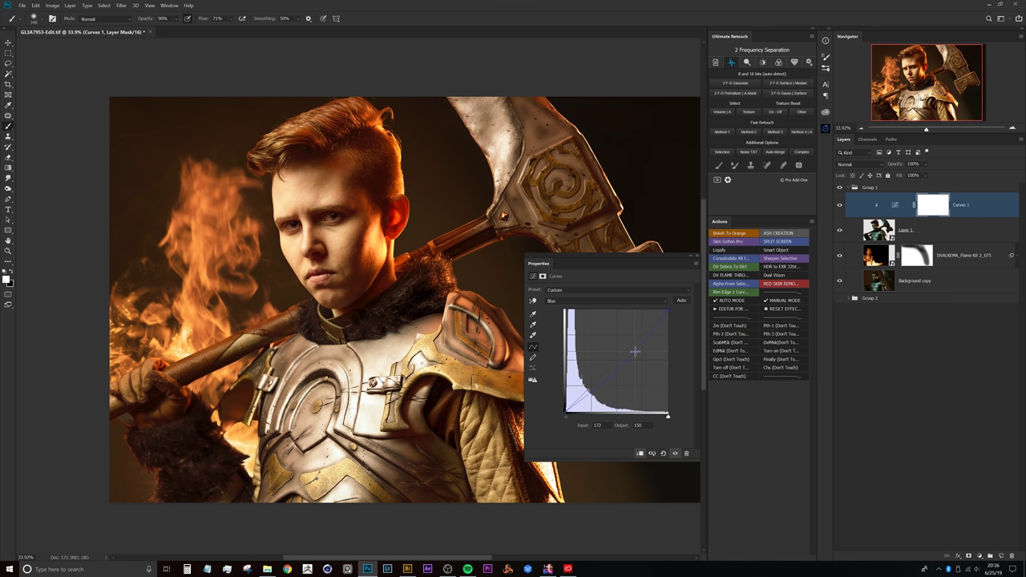
pyautogui.moveTo(635, 353); pyautogui.dragTo(641, 348)
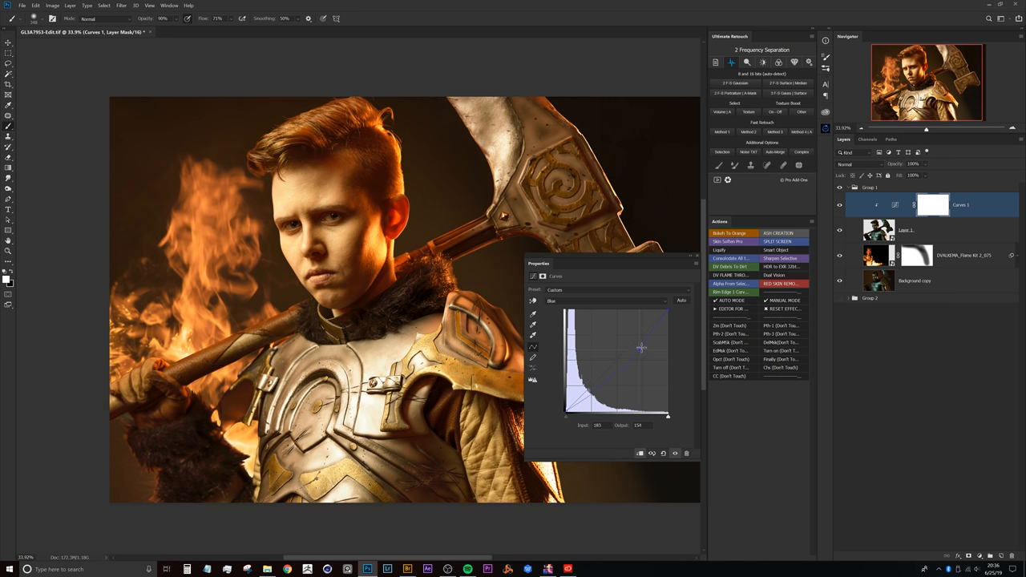
pyautogui.moveTo(641, 346); pyautogui.dragTo(642, 356)
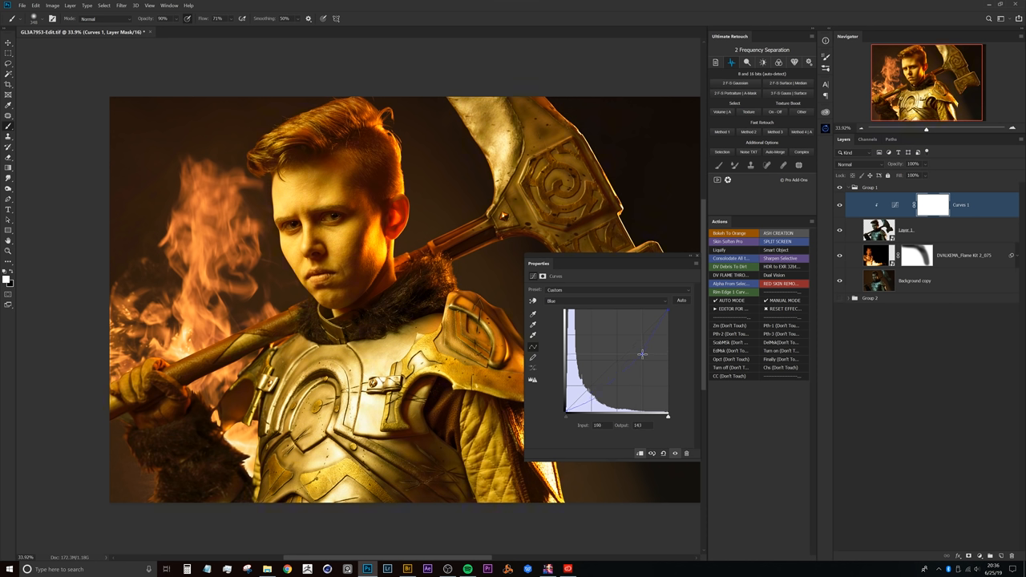
pyautogui.moveTo(641, 356); pyautogui.dragTo(642, 347)
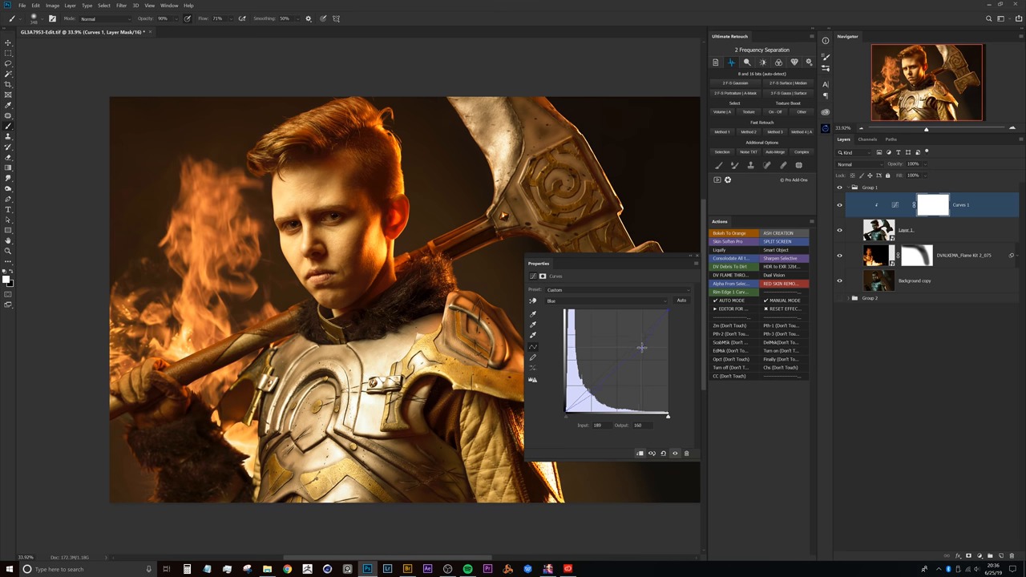
pyautogui.moveTo(641, 346); pyautogui.dragTo(641, 343)
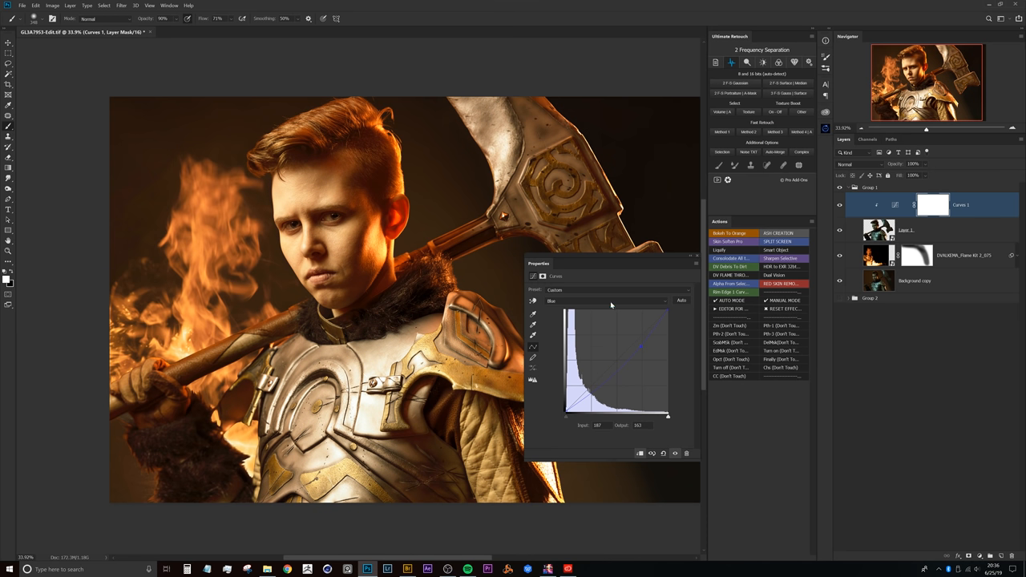
pyautogui.click(612, 302)
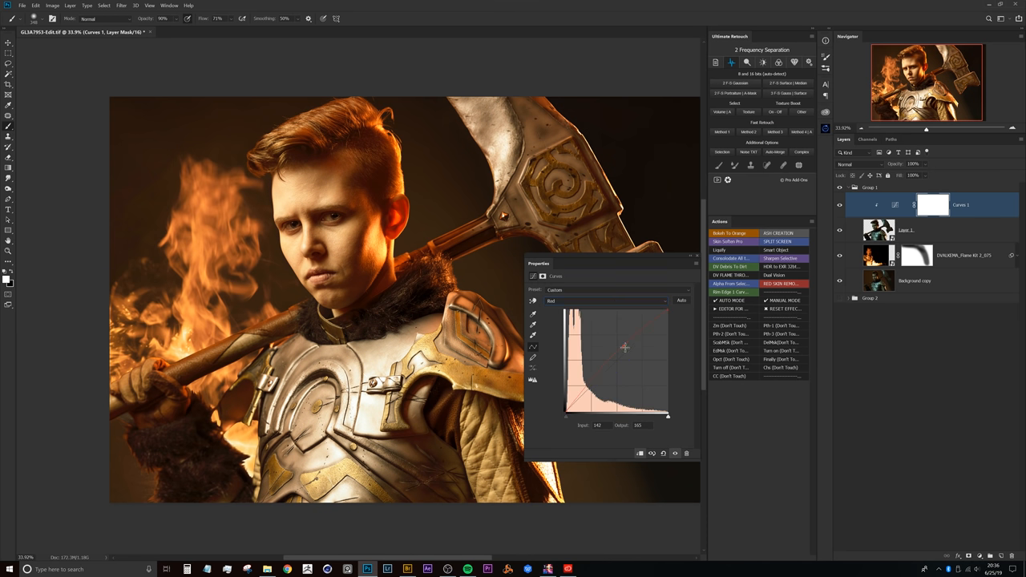
pyautogui.moveTo(625, 347); pyautogui.dragTo(625, 343)
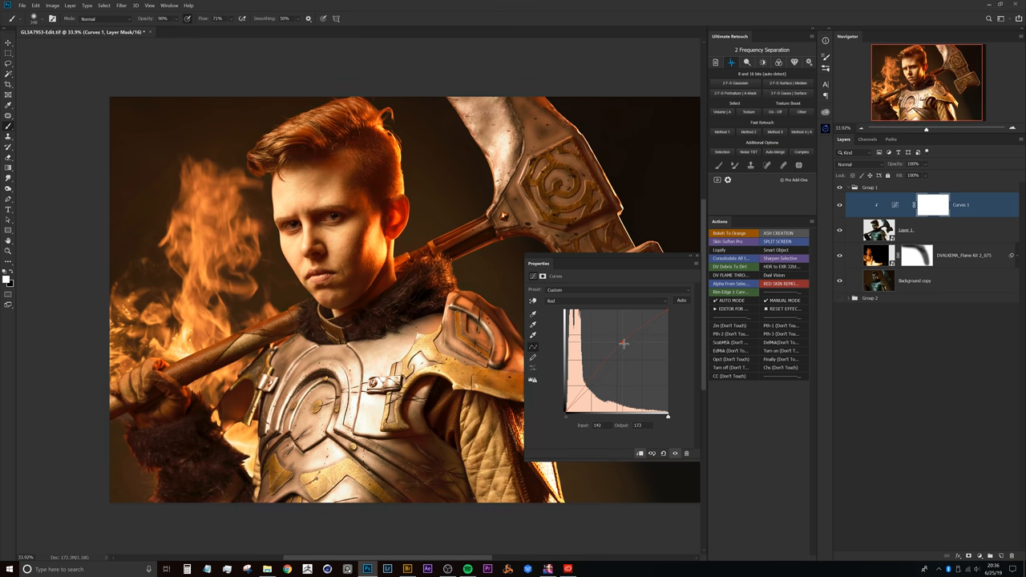
pyautogui.moveTo(625, 343); pyautogui.dragTo(622, 347)
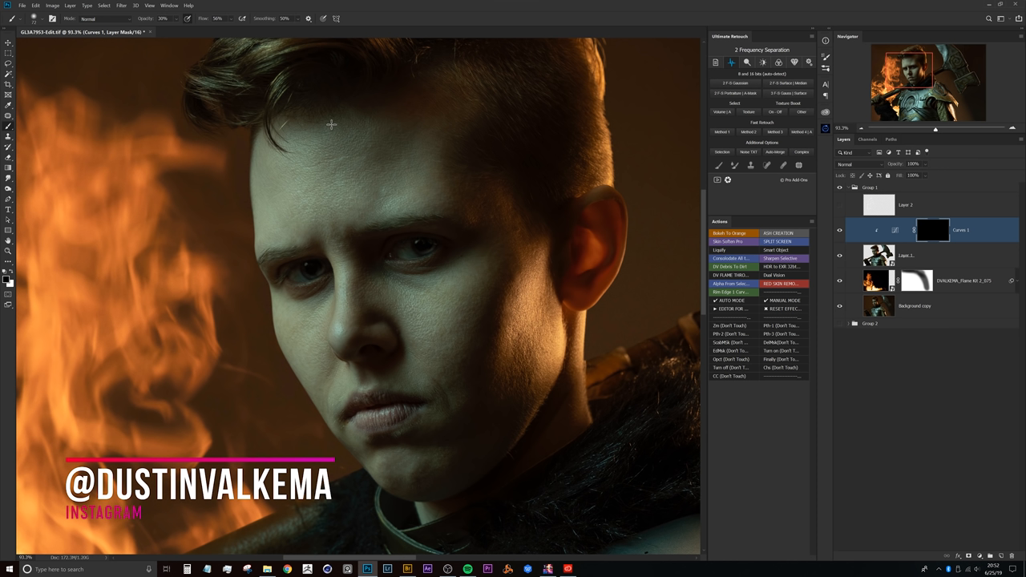
pyautogui.moveTo(380, 32)
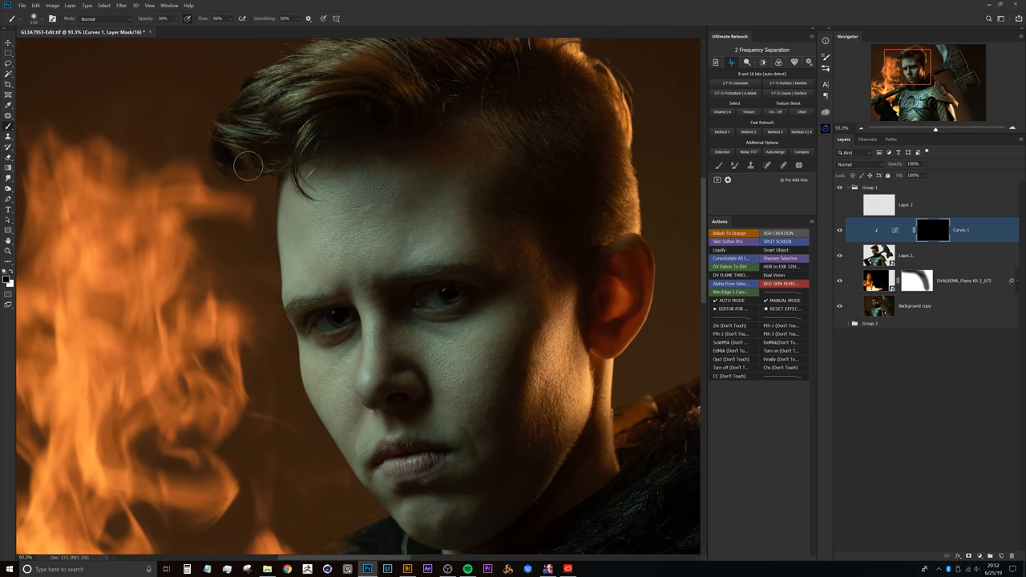
pyautogui.moveTo(167, 178)
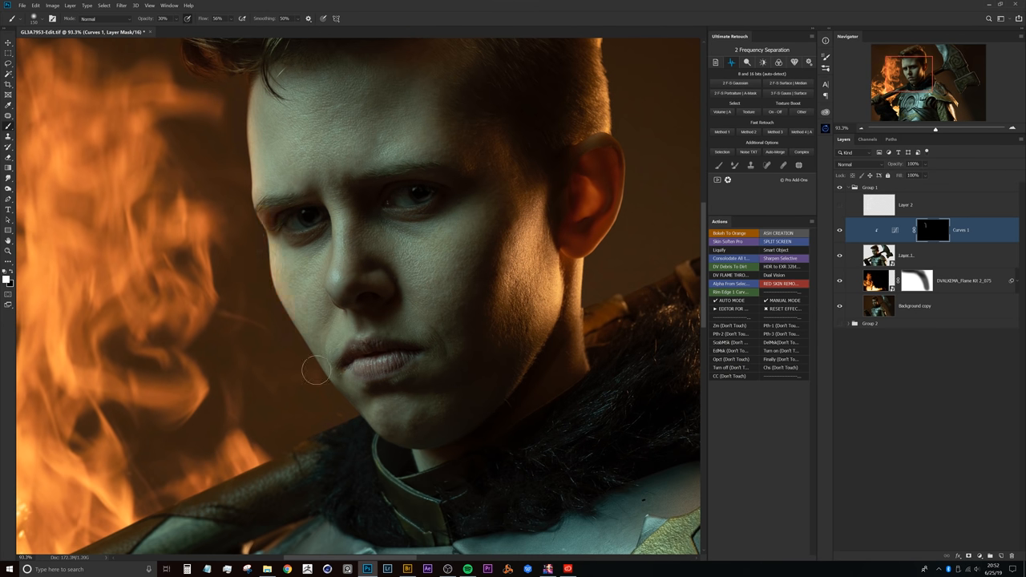
# Paint white on the Curves 1 mask along the jaw edge facing the fire
pyautogui.moveTo(318, 370); pyautogui.dragTo(360, 391)
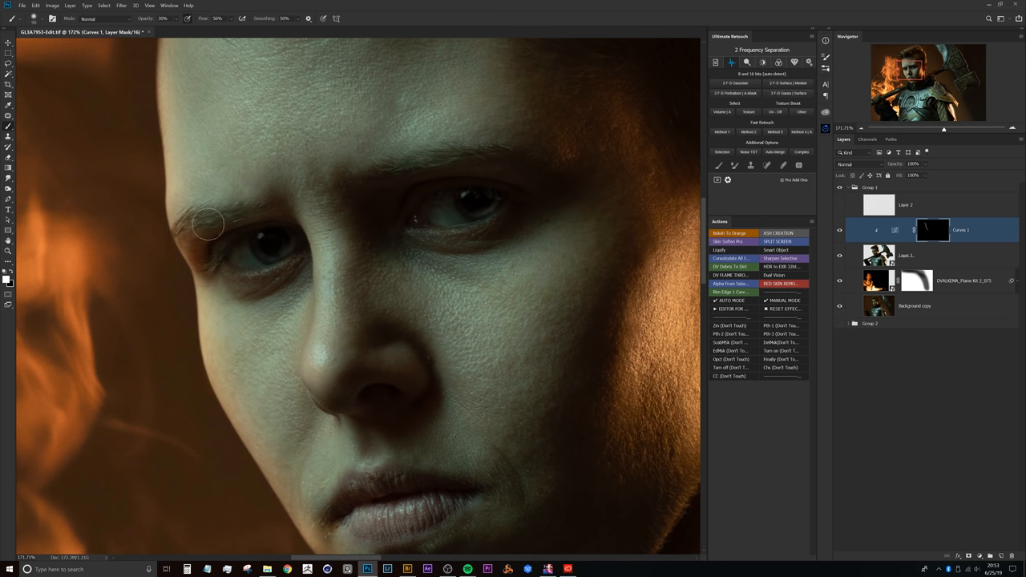
pyautogui.moveTo(224, 279)
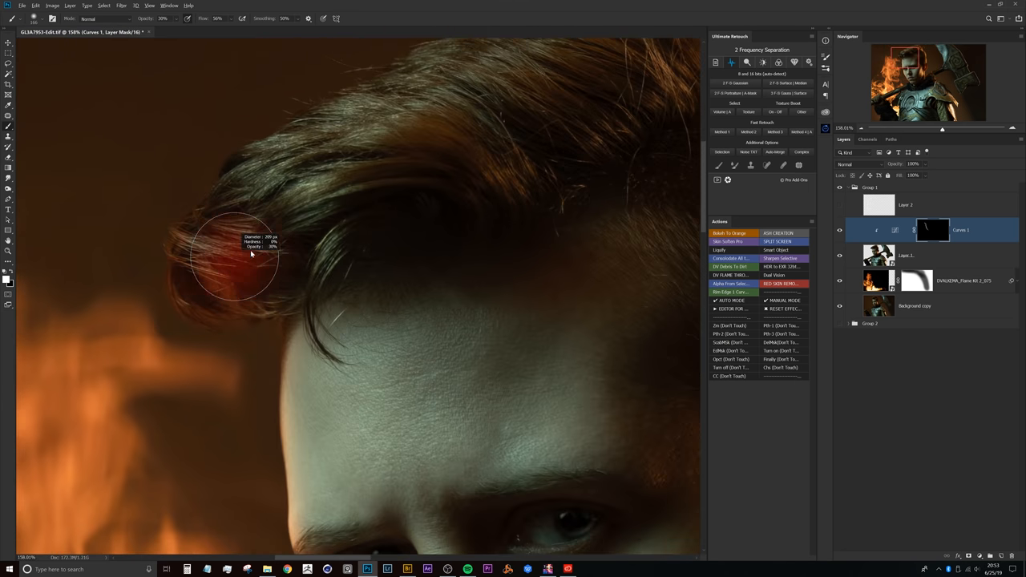
# Resize the brush to suit the hair tips before painting the rim glow
pyautogui.moveTo(248, 256); pyautogui.dragTo(225, 240)
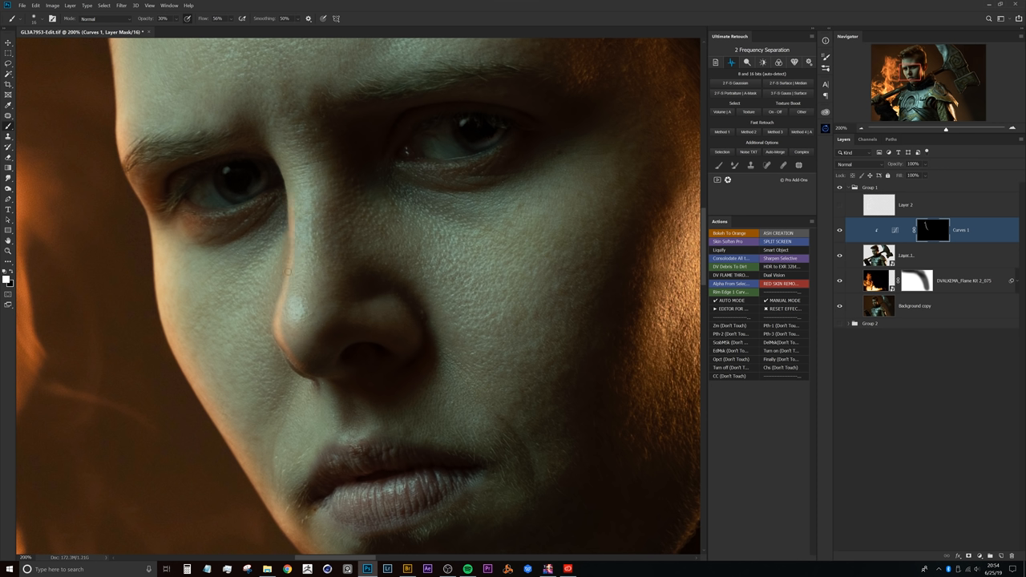
pyautogui.moveTo(308, 244)
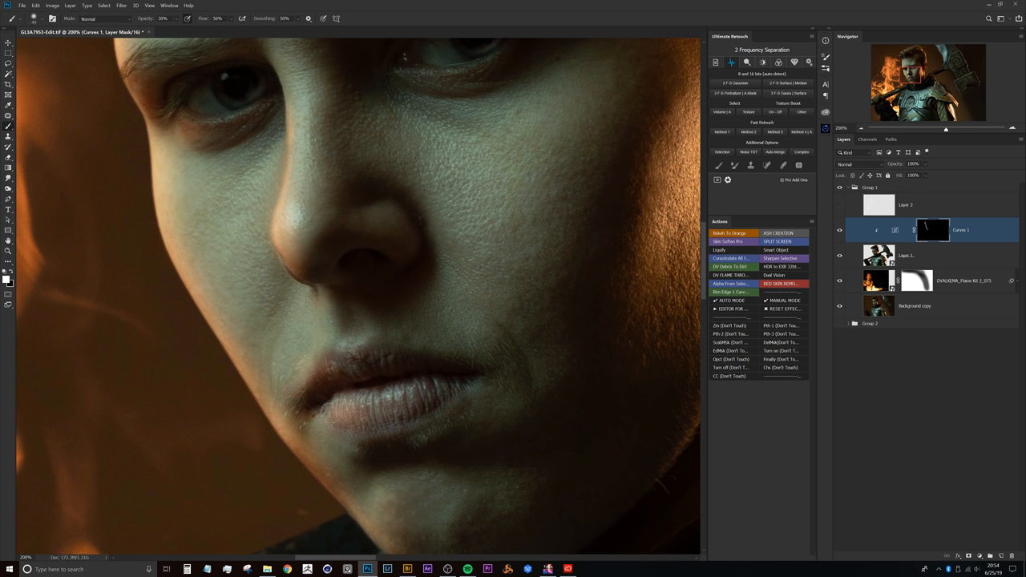
pyautogui.moveTo(362, 372)
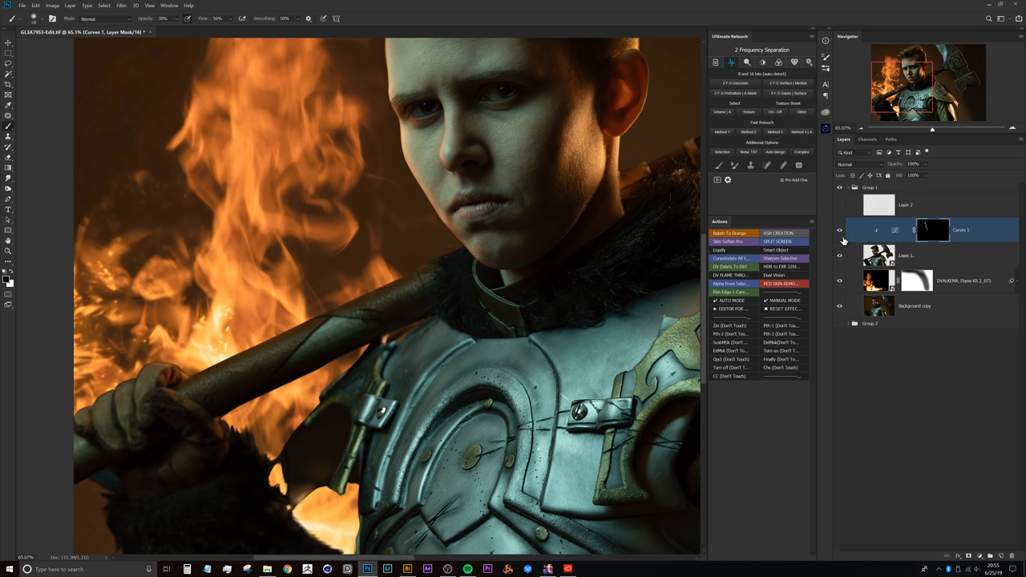
pyautogui.moveTo(382, 192)
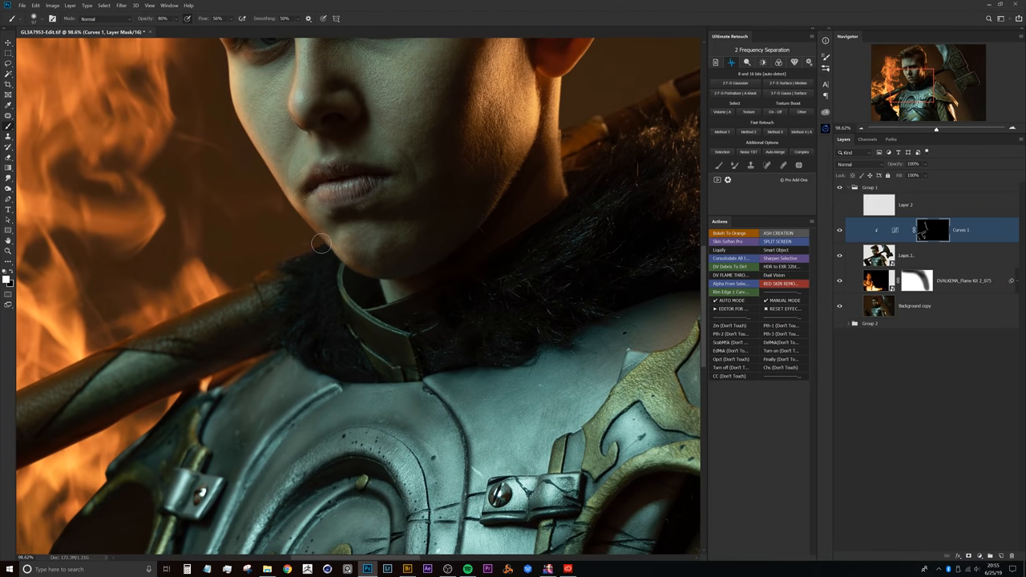
pyautogui.moveTo(260, 287)
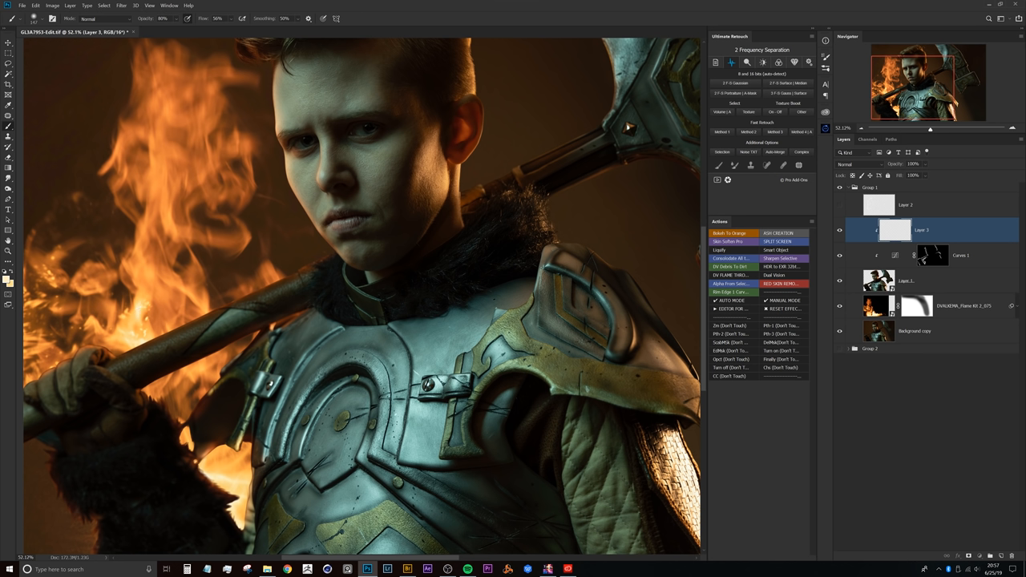
pyautogui.moveTo(141, 309)
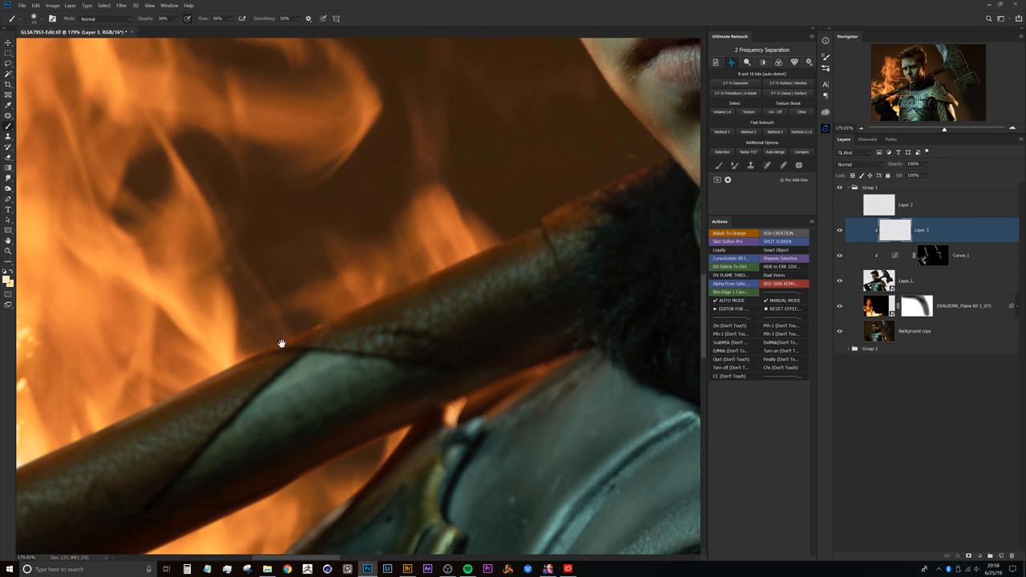
pyautogui.moveTo(410, 282)
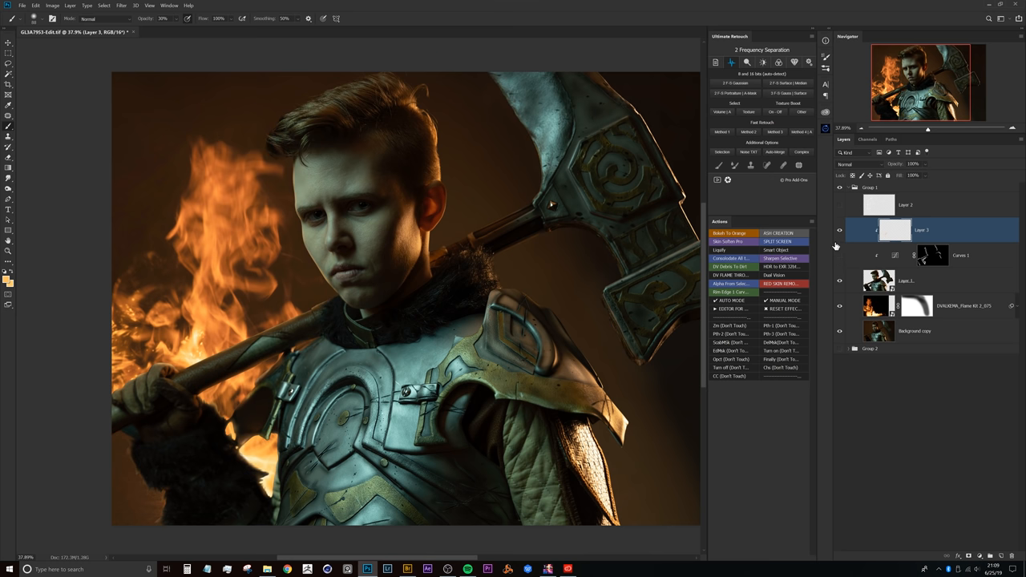
pyautogui.moveTo(840, 257)
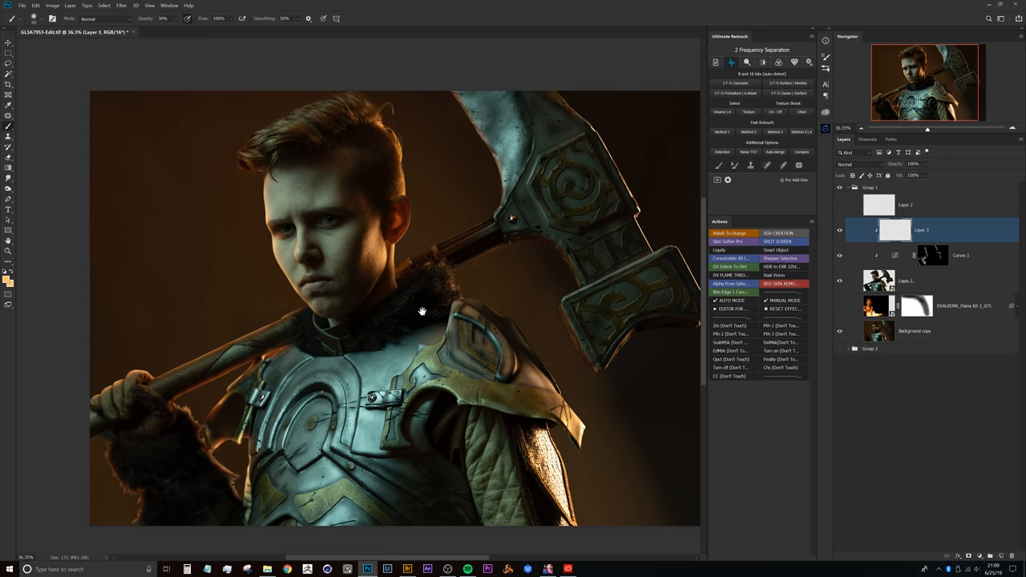
# Recentre the view on the warrior portrait against the dark backdrop
pyautogui.moveTo(424, 311); pyautogui.dragTo(347, 300)
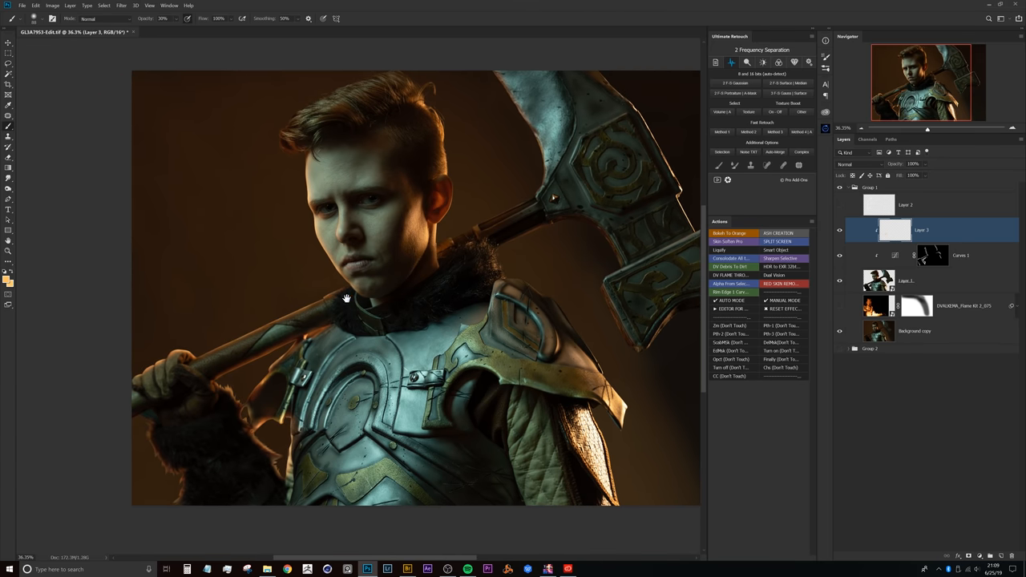